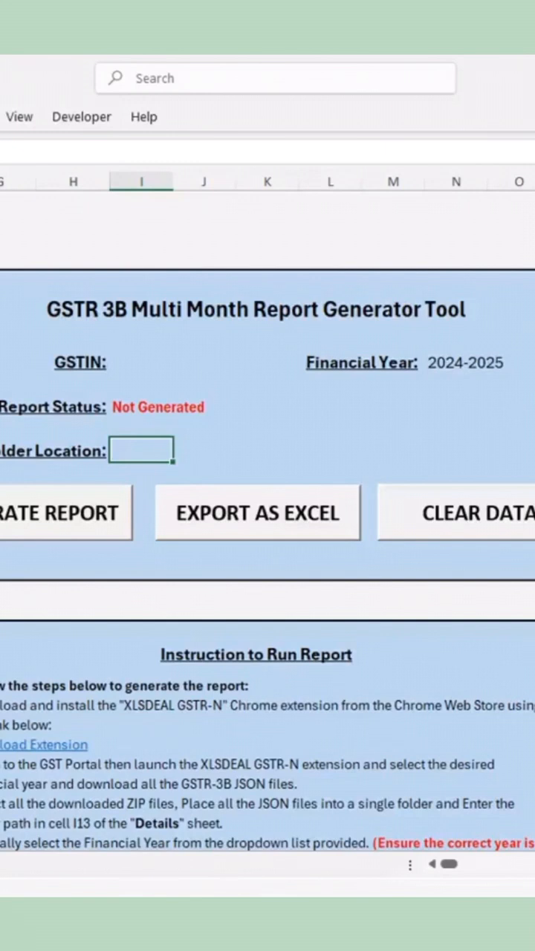
{"action": "mouse_move", "coordinate": [461, 378]}
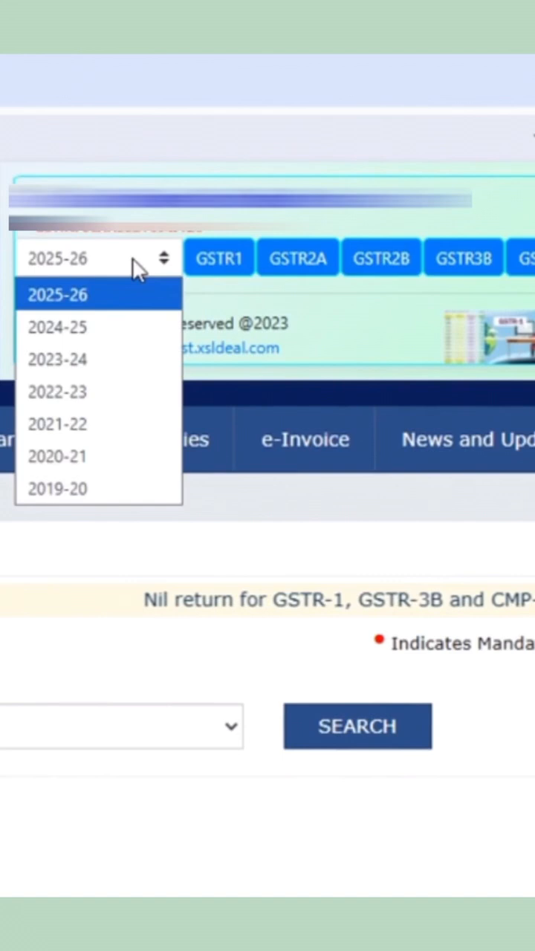
- Select 2024-25 as the financial year in the XLSDEAL GSTR-N extension
{"action": "left_click", "coordinate": [56, 327]}
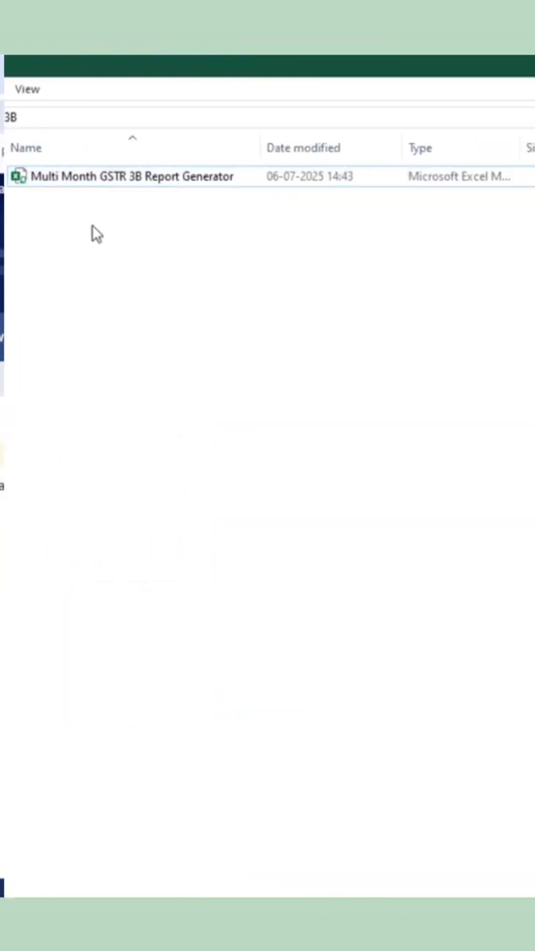
- Create a folder named Data beside the workbook and put the GSTR-3B JSON return files in it
{"action": "right_click", "coordinate": [96, 235]}
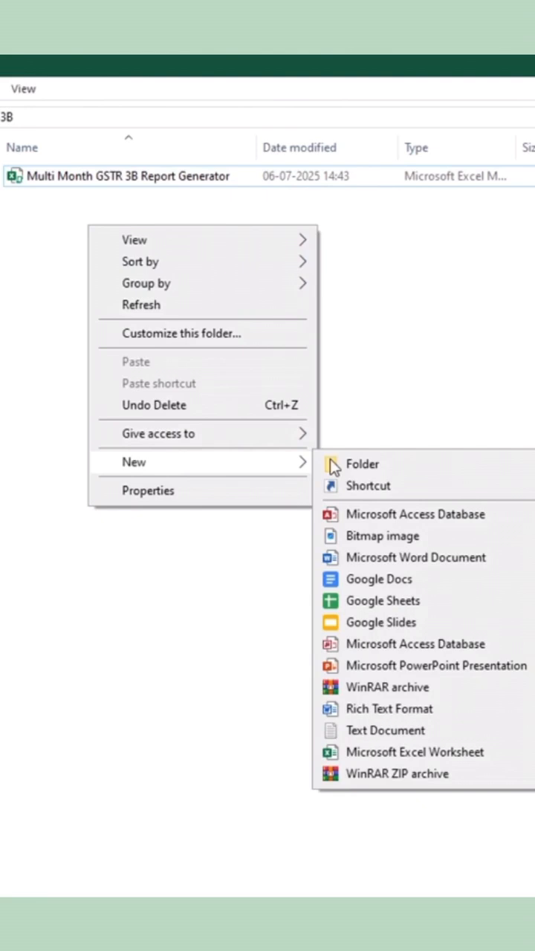
{"action": "left_click", "coordinate": [363, 464]}
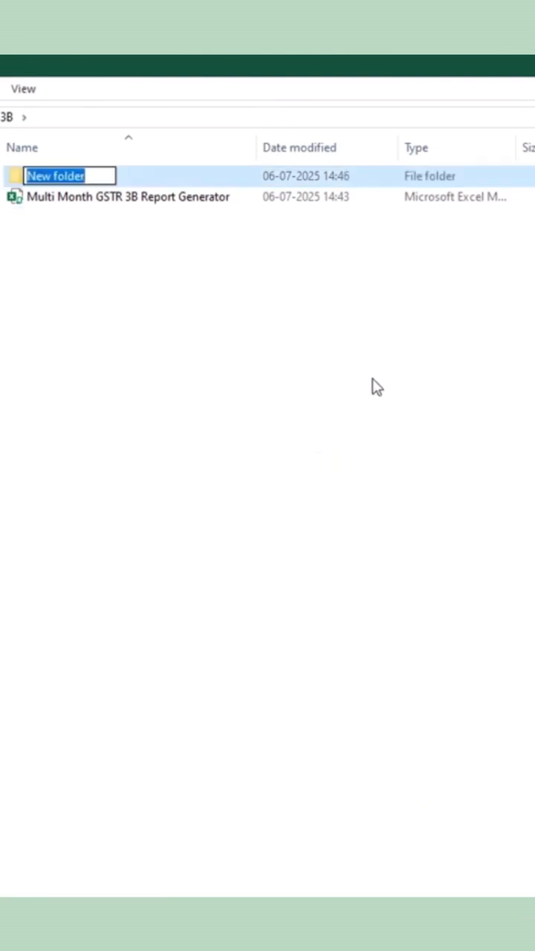
{"action": "type", "text": "Data"}
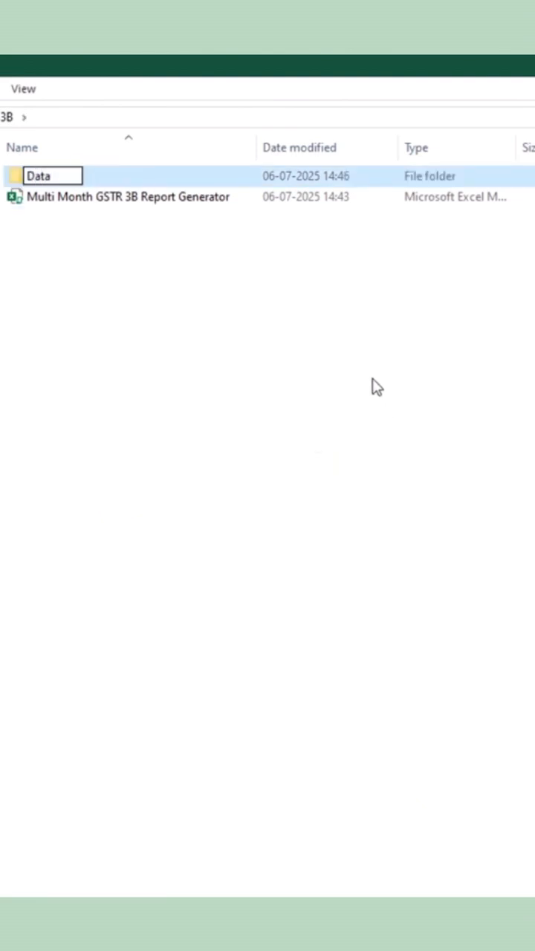
{"action": "double_click", "coordinate": [38, 176]}
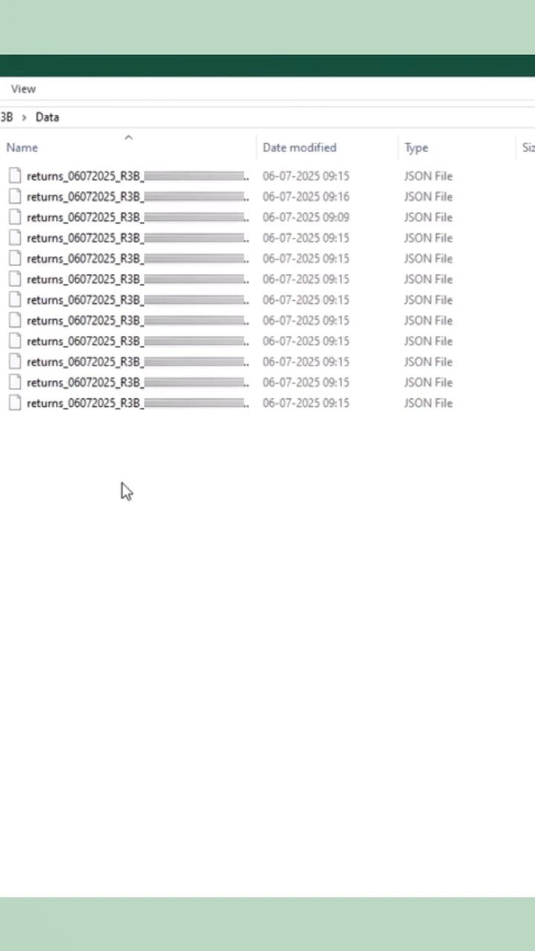
{"action": "key", "text": "ctrl+a"}
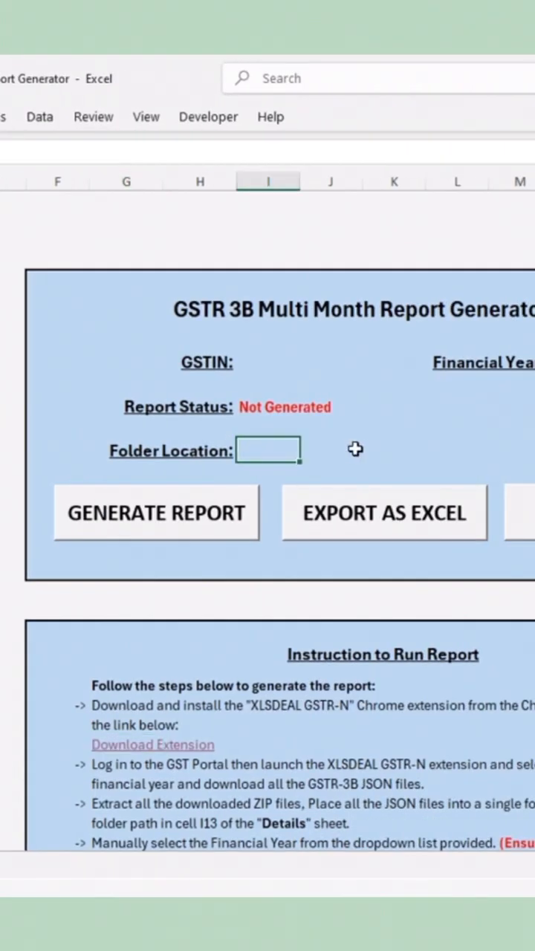
- Enter the path C:\Users\Ismail Rizwan\Desktop\GSTR 3B\Data as the folder location and generate the report
{"action": "type", "text": "C:\\Users\\Ismail Rizwan\\Desktop\\GSTR 3B\\Data"}
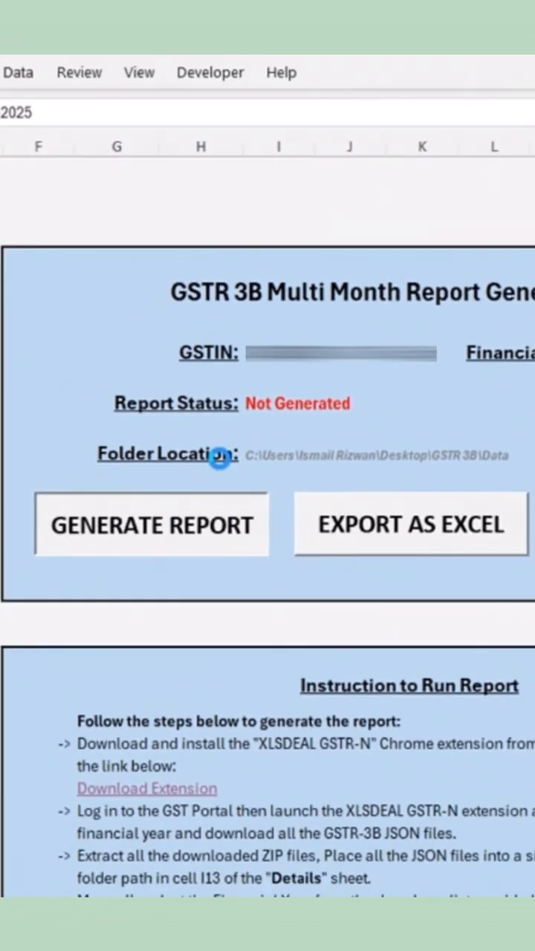
{"action": "left_click", "coordinate": [151, 525]}
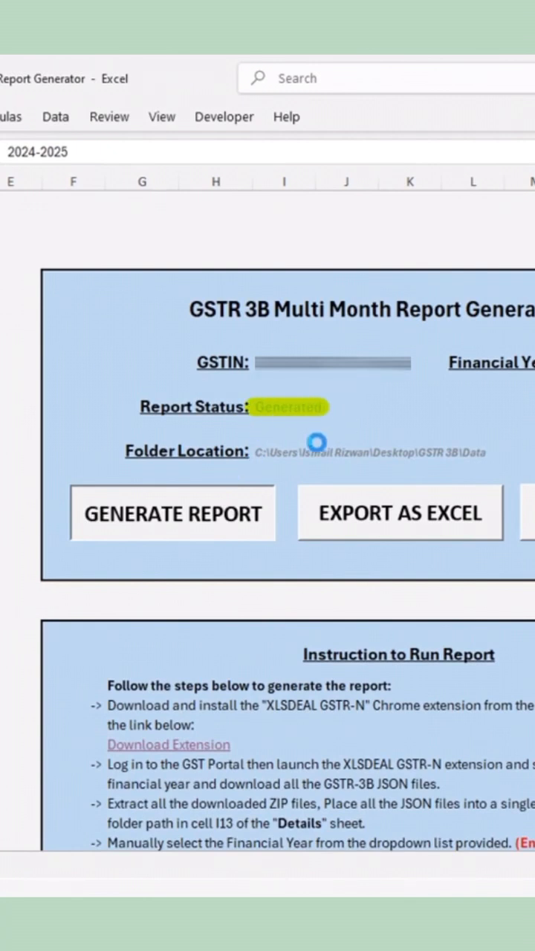
- Show the generated month-wise GSTR-3B report and review its sections from 042024 onward
{"action": "left_click", "coordinate": [172, 513]}
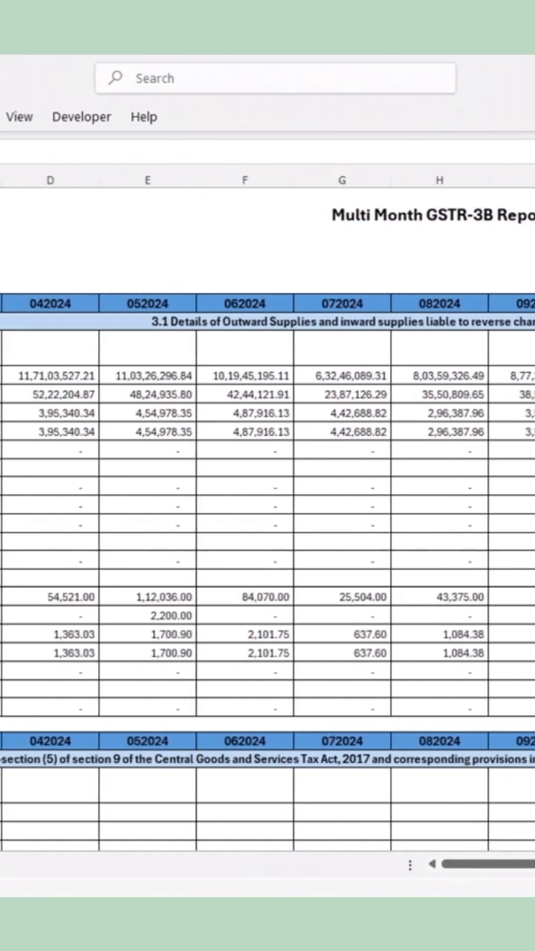
{"action": "scroll", "scroll_direction": "down", "scroll_amount": 3}
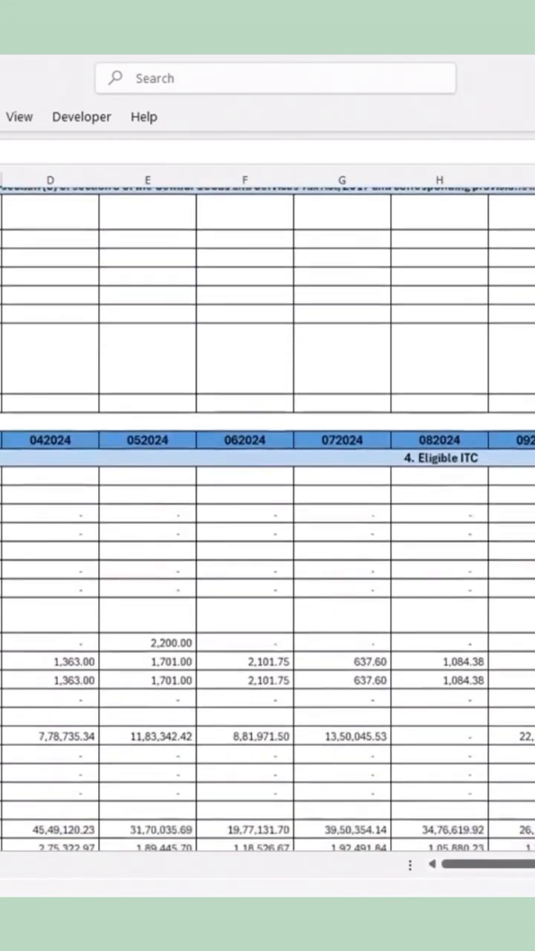
{"action": "scroll", "scroll_direction": "right", "scroll_amount": 3}
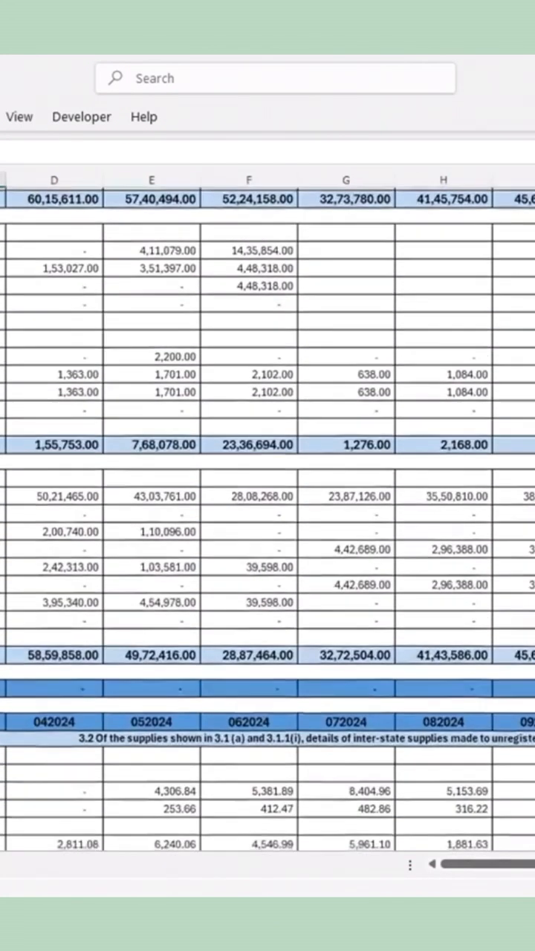
{"action": "scroll", "scroll_direction": "right", "scroll_amount": 3}
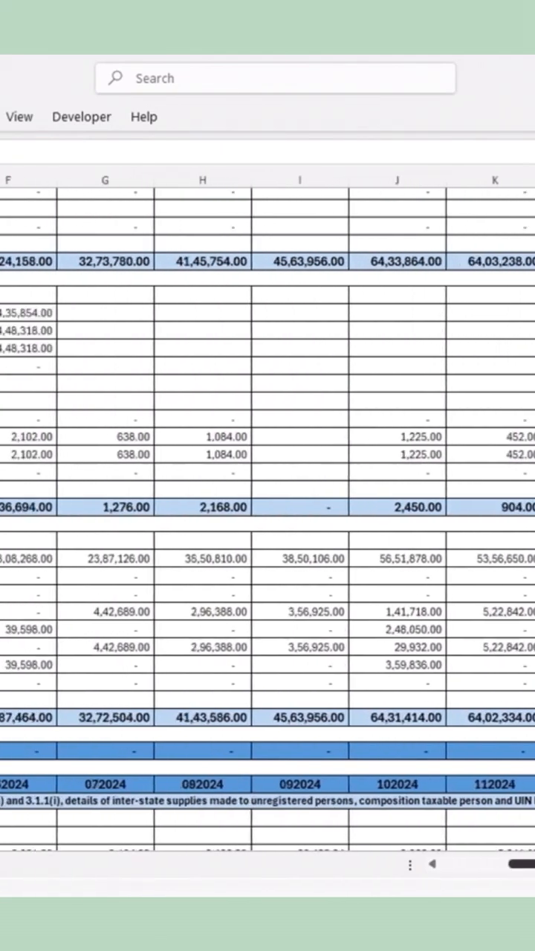